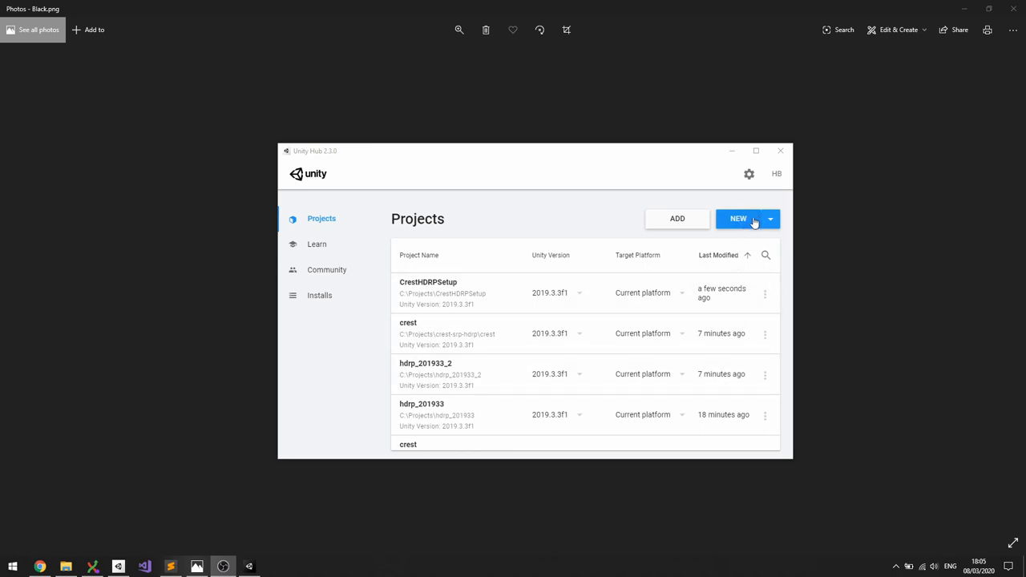
# - Begin a new project named 'My' in Unity Hub, then cancel the setup
pyautogui.click(737, 218)
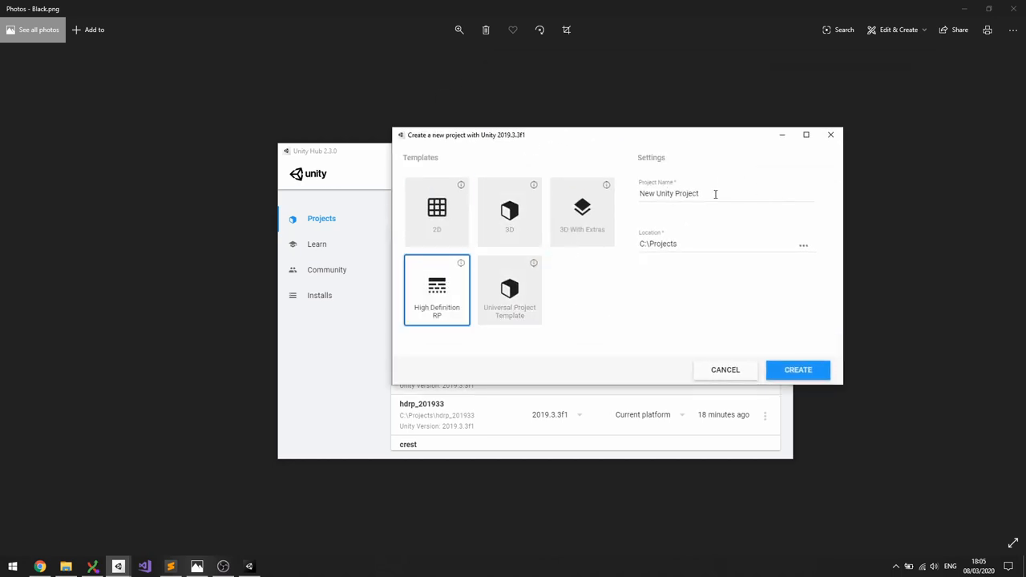
pyautogui.write('MyProject')
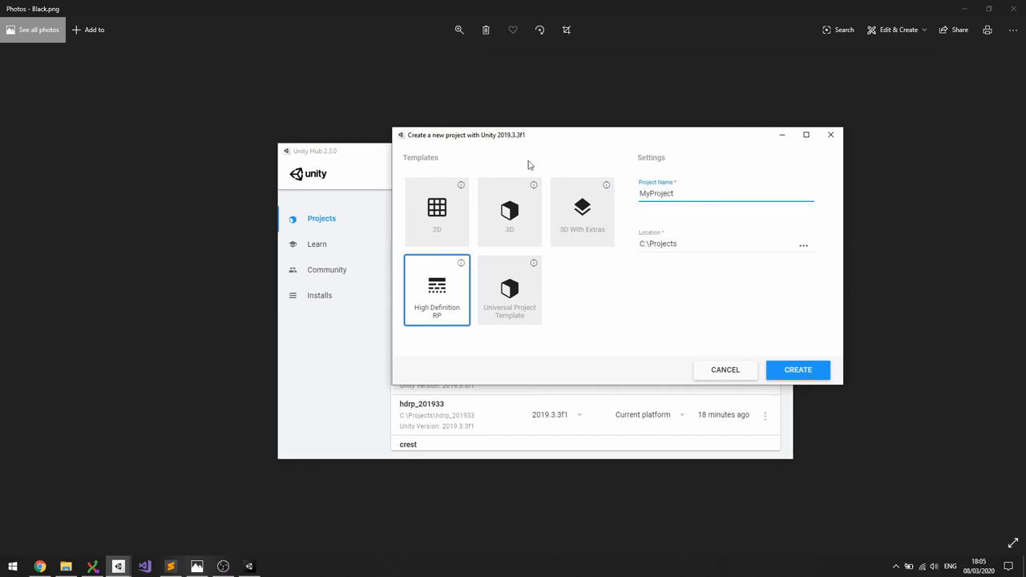
pyautogui.click(799, 368)
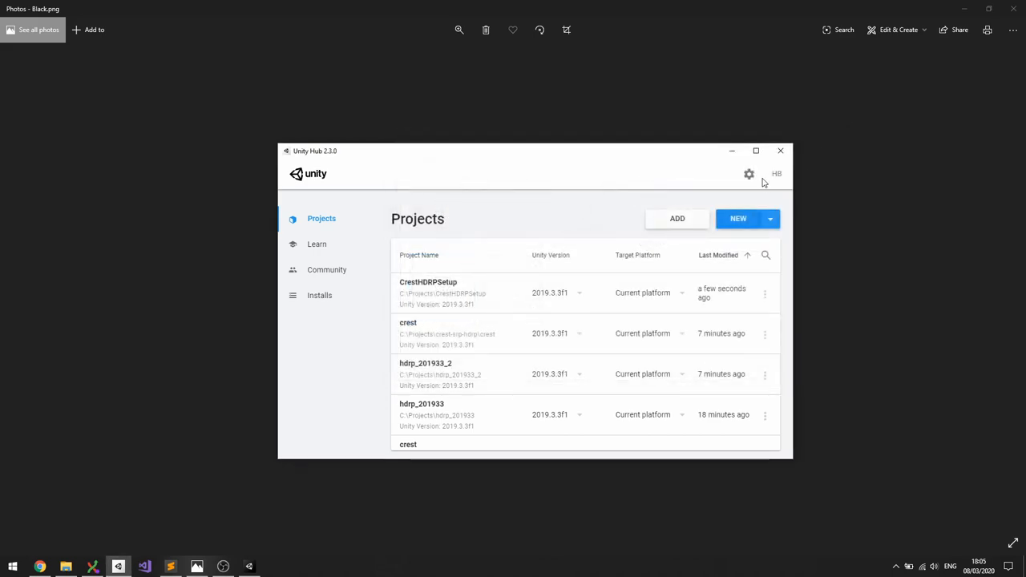
# - Load the CrestHDRPSetup project and centre the Crest package import dialog with its folder collapsed
pyautogui.doubleClick(429, 292)
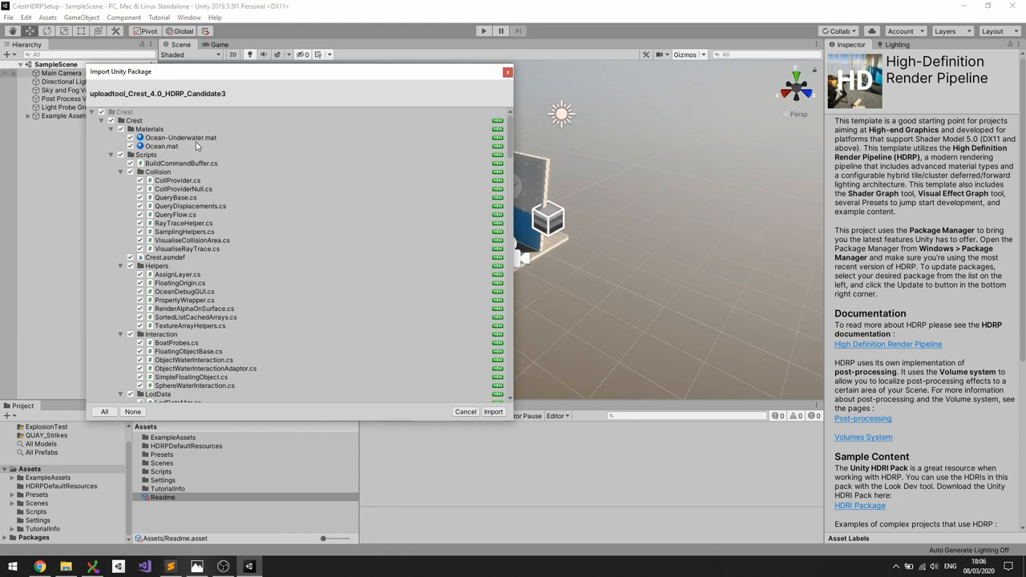
pyautogui.moveTo(186, 74)
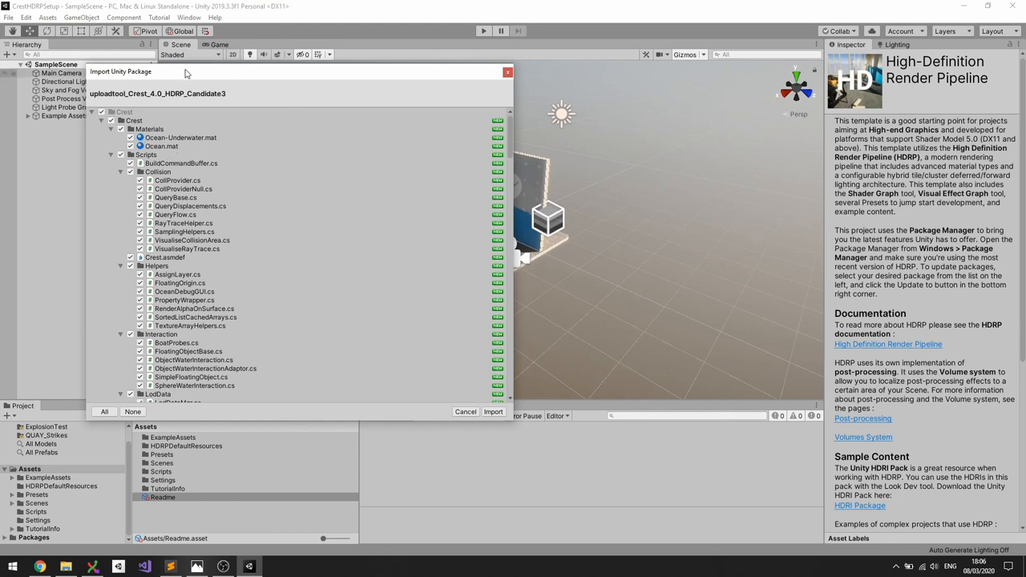
pyautogui.moveTo(121, 72); pyautogui.dragTo(199, 74)
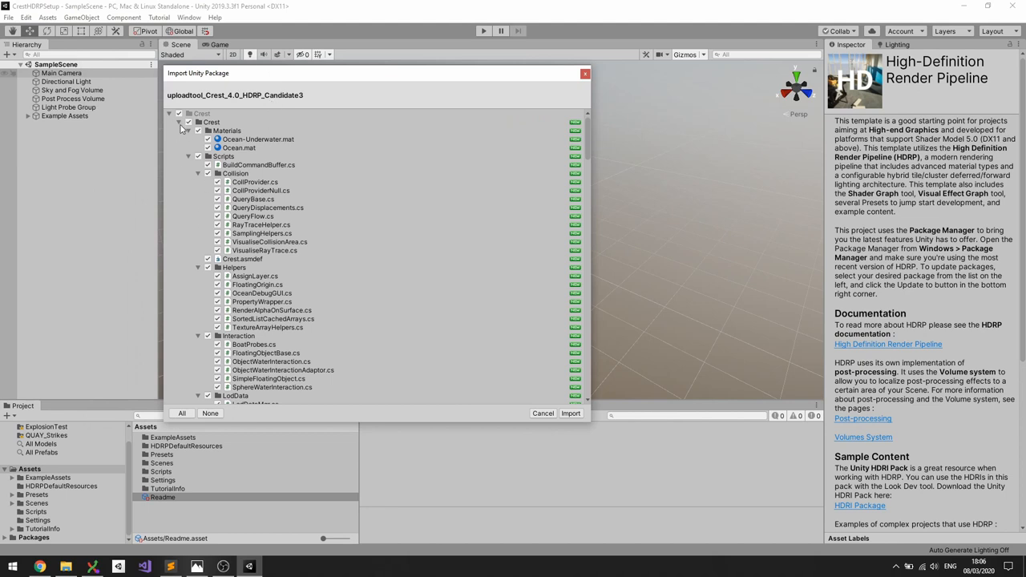
pyautogui.click(199, 132)
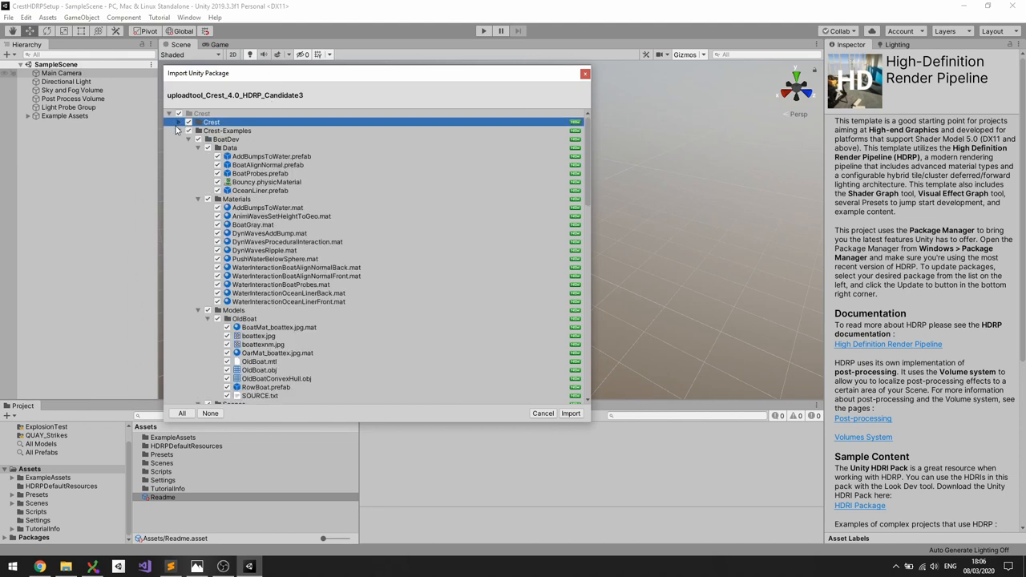
pyautogui.click(170, 122)
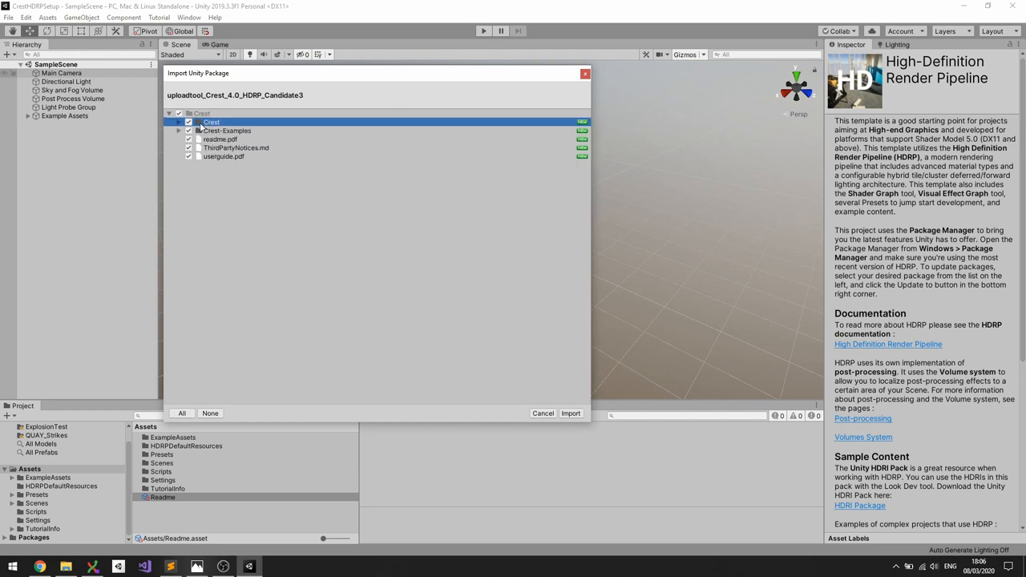
pyautogui.click(179, 121)
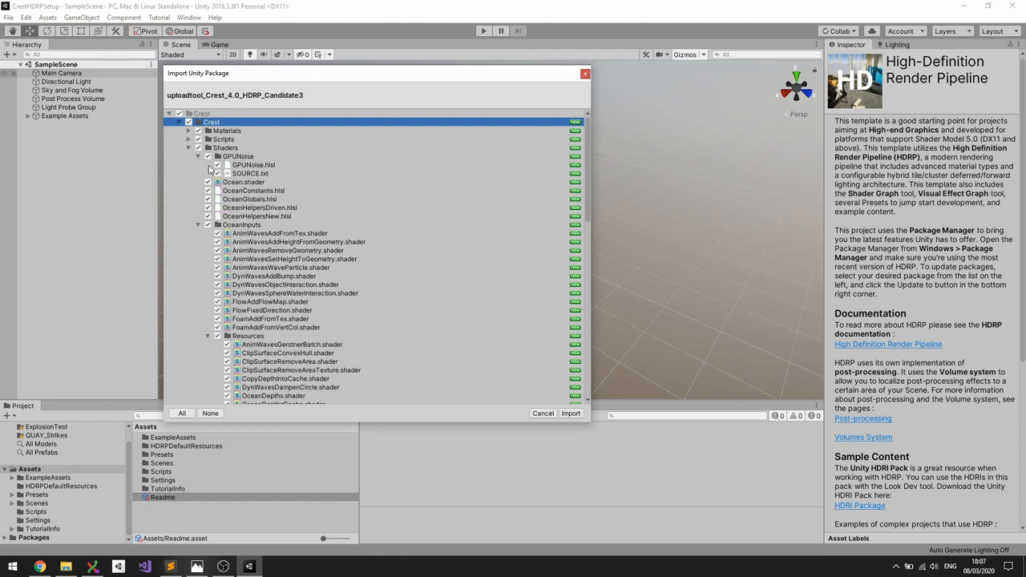
pyautogui.click(199, 148)
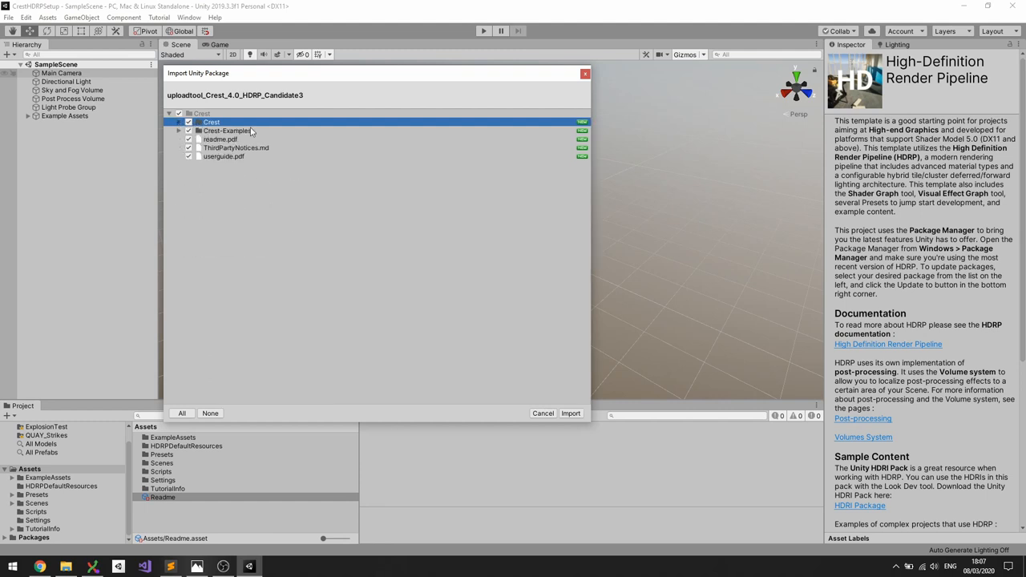
pyautogui.click(228, 130)
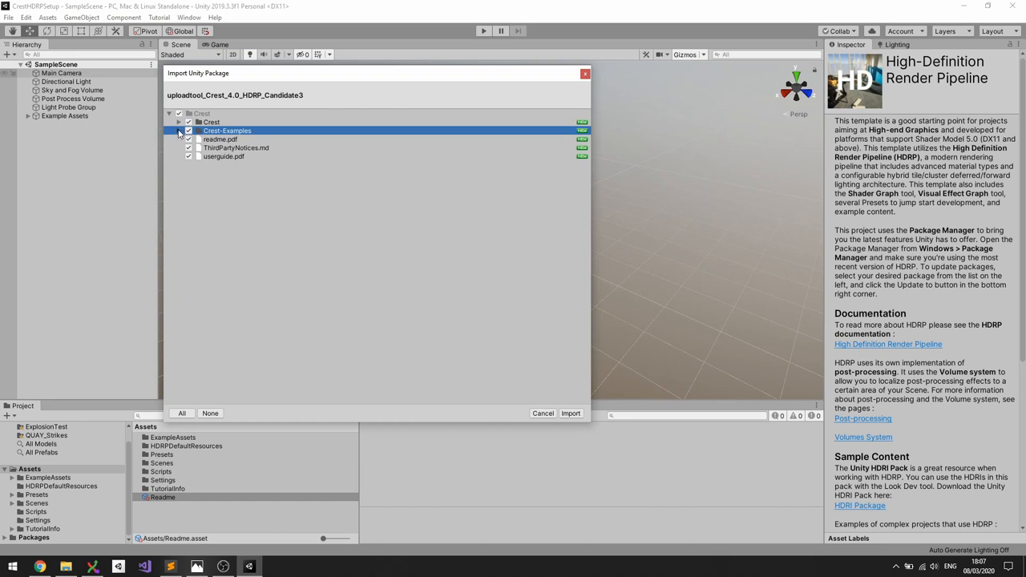
pyautogui.click(180, 132)
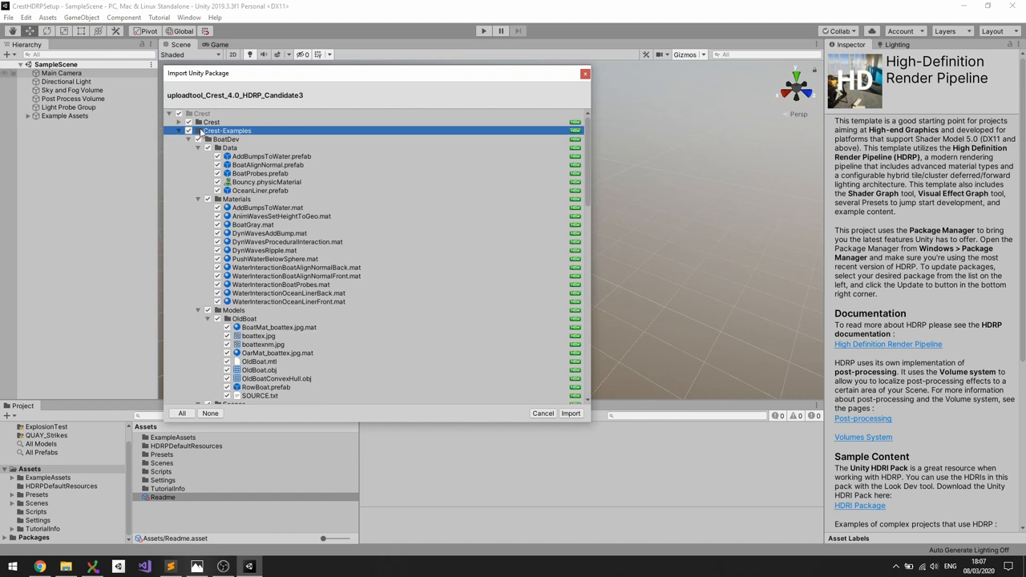
pyautogui.moveTo(201, 135)
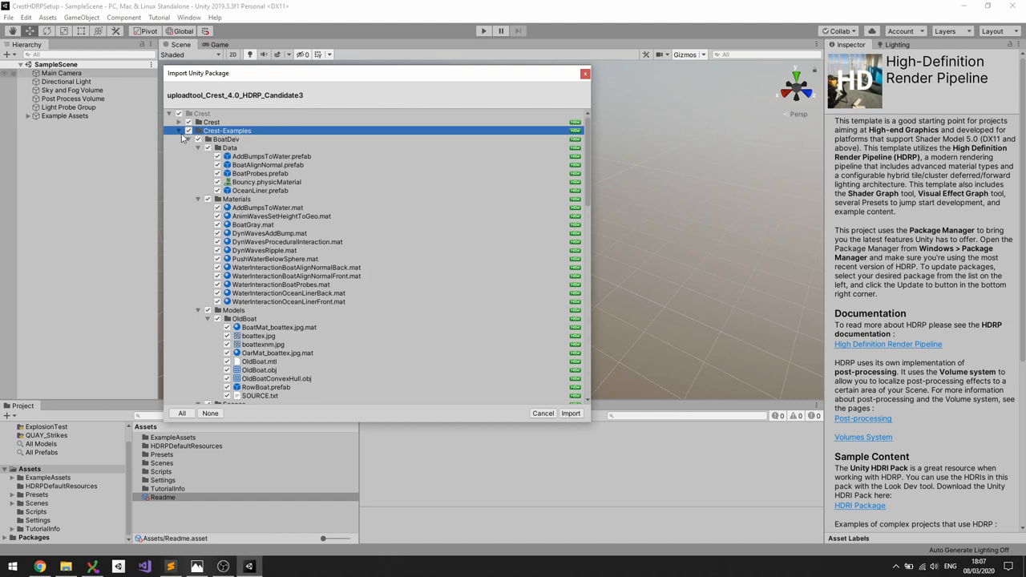
pyautogui.click(180, 131)
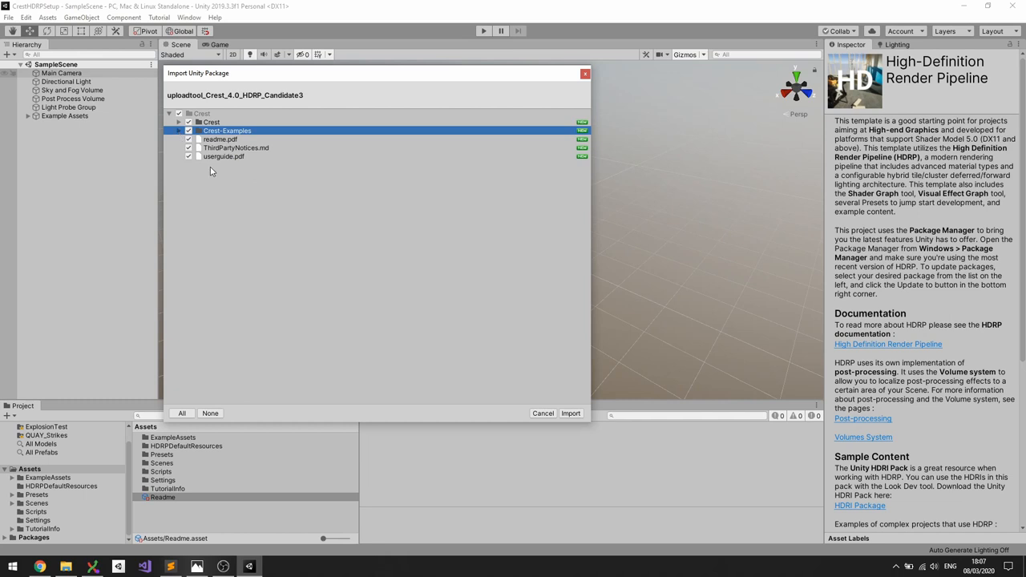
pyautogui.moveTo(585, 446)
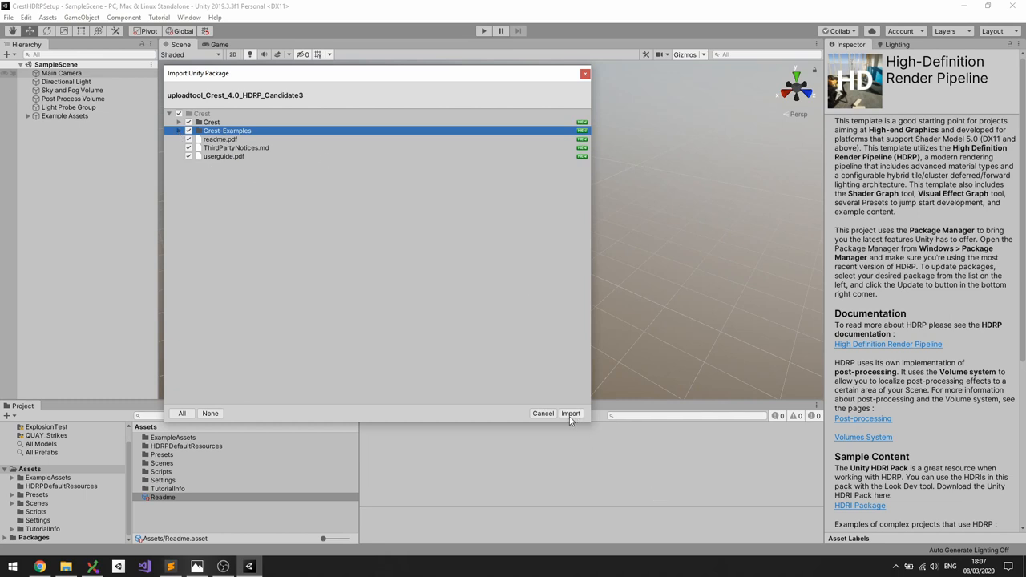
# - Import all checked Crest 4.0 package files and browse to Assets > Crest > Crest-Examples
pyautogui.click(571, 414)
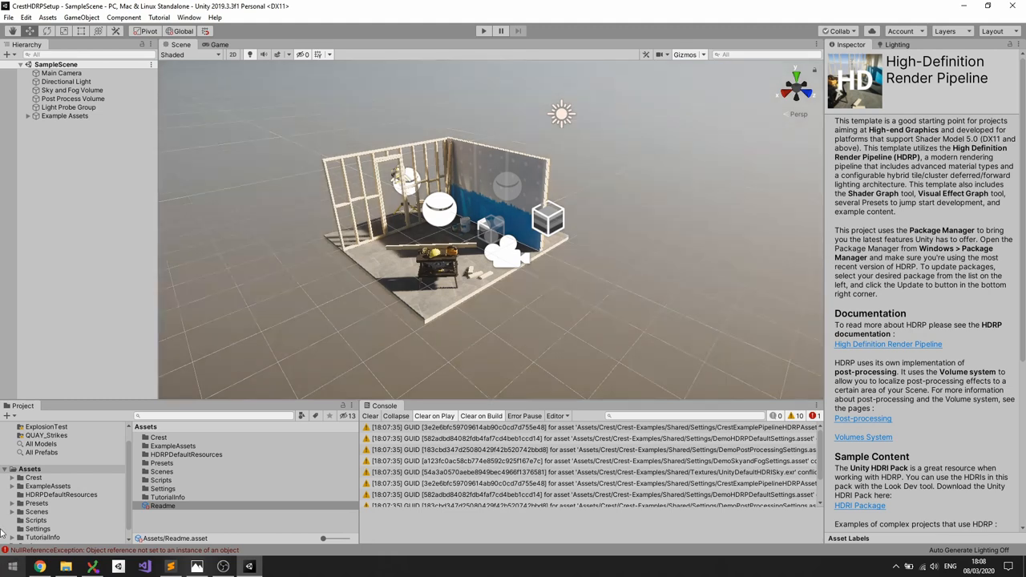
pyautogui.click(32, 478)
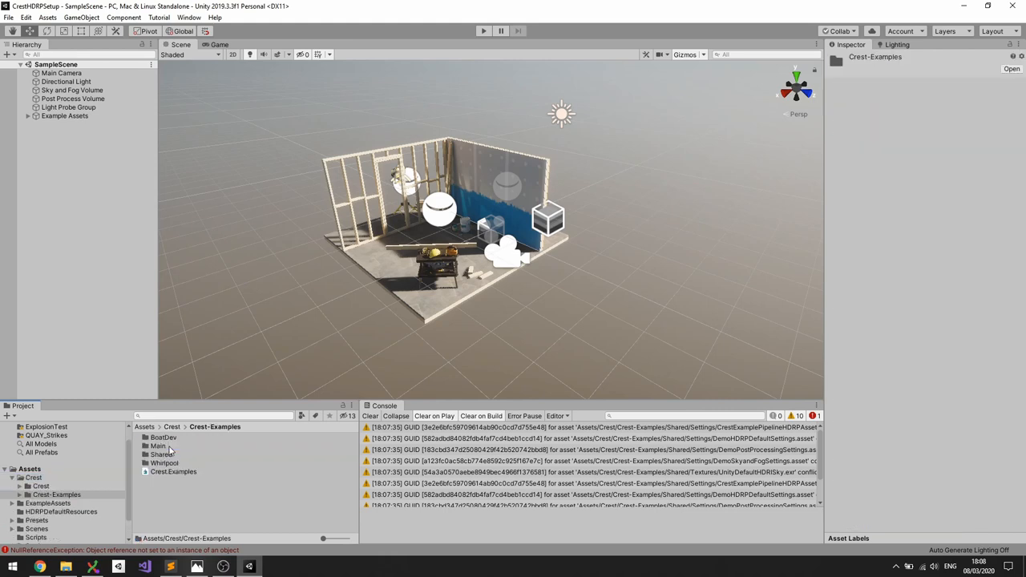
pyautogui.moveTo(167, 449)
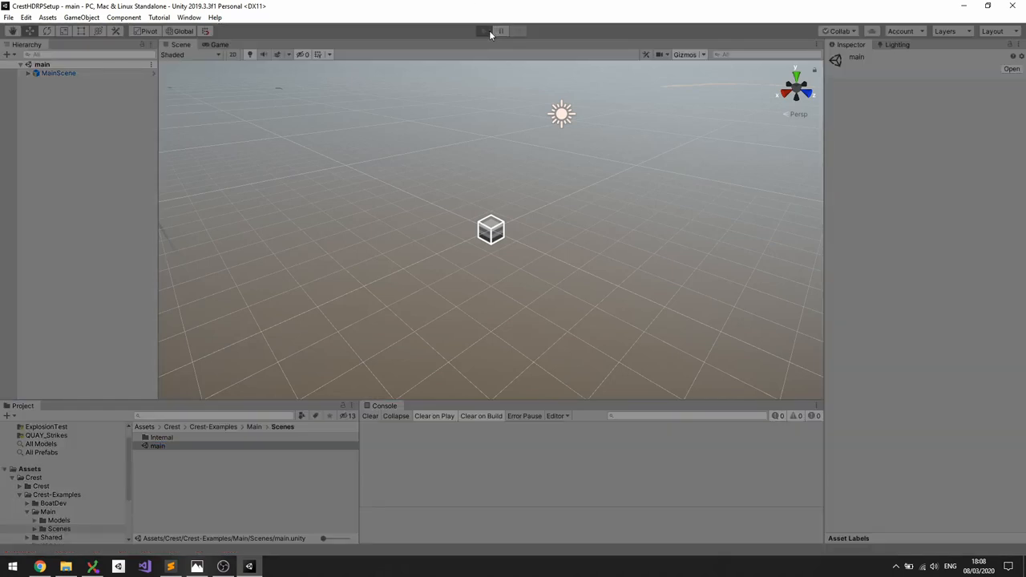
# - Play the Crest main example scene briefly and stop it, revealing missing Terrain layer errors
pyautogui.click(484, 30)
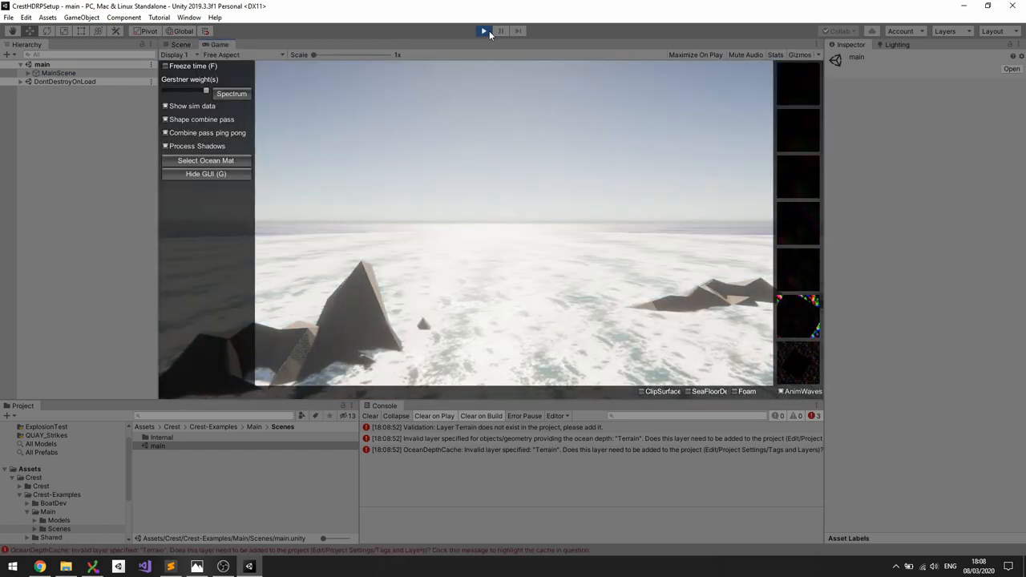
pyautogui.click(485, 31)
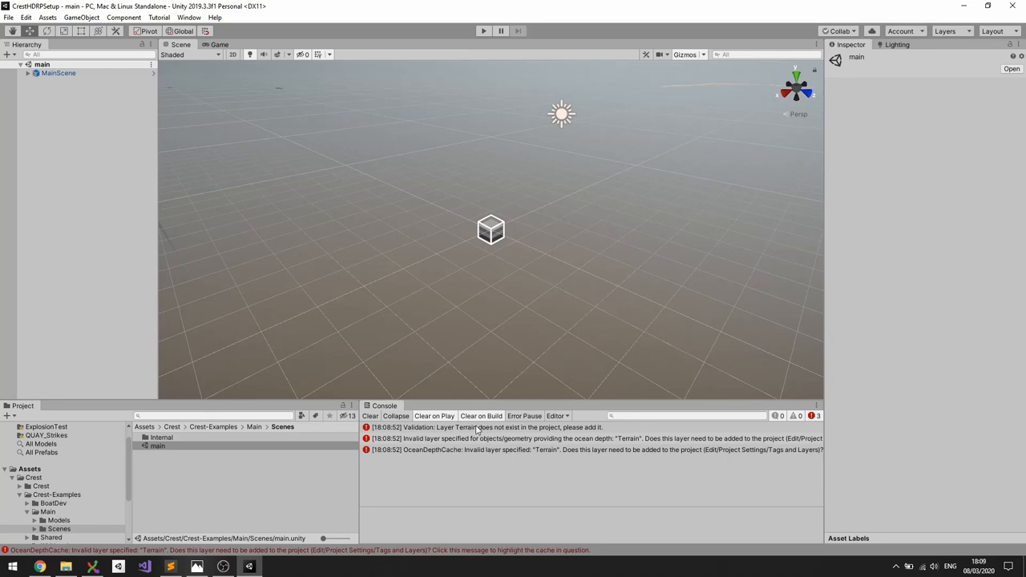
pyautogui.moveTo(449, 430)
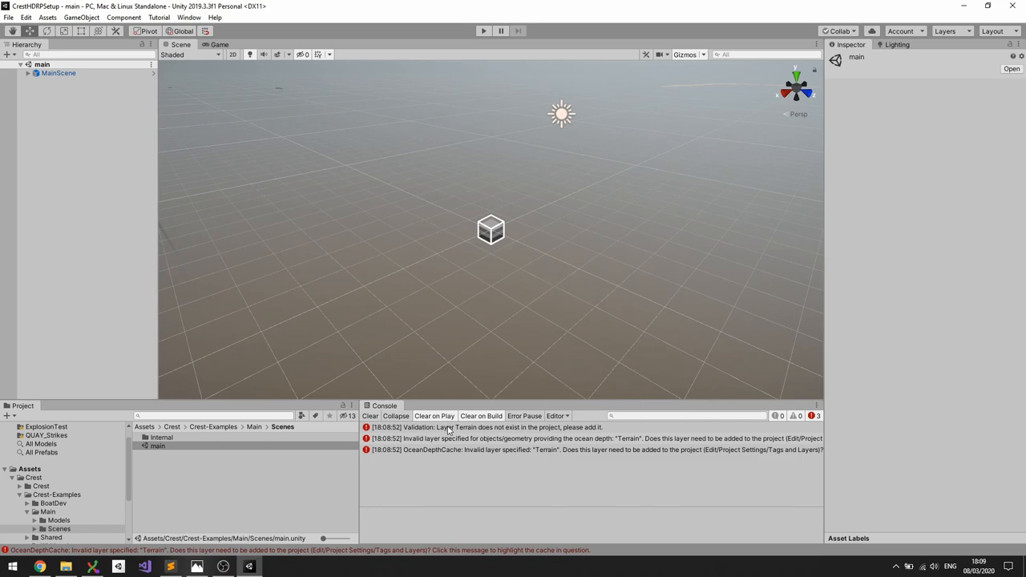
# - Add a user layer named Terrain as User Layer 9 in Project Settings > Tags and Layers
pyautogui.click(48, 16)
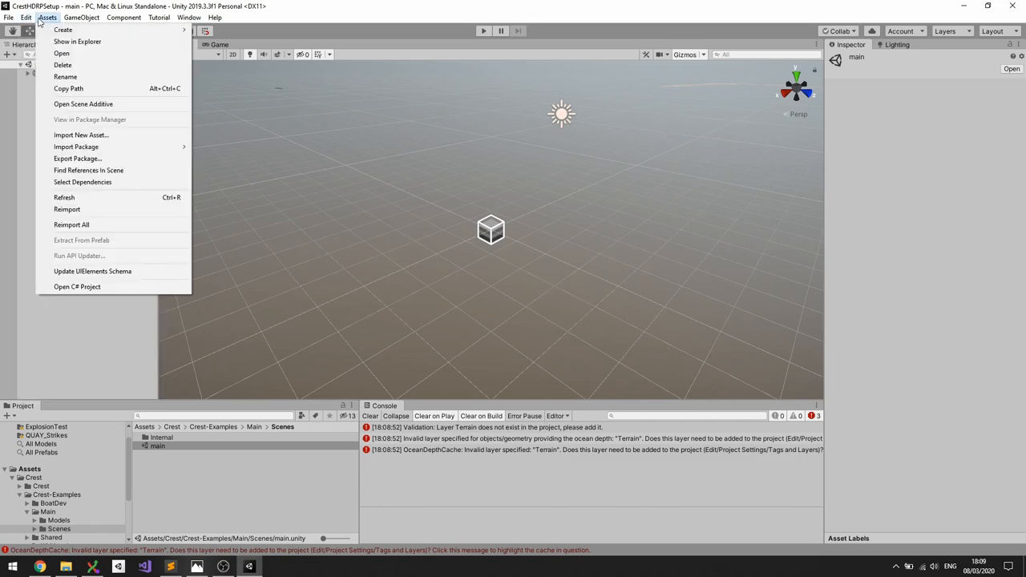
pyautogui.click(25, 16)
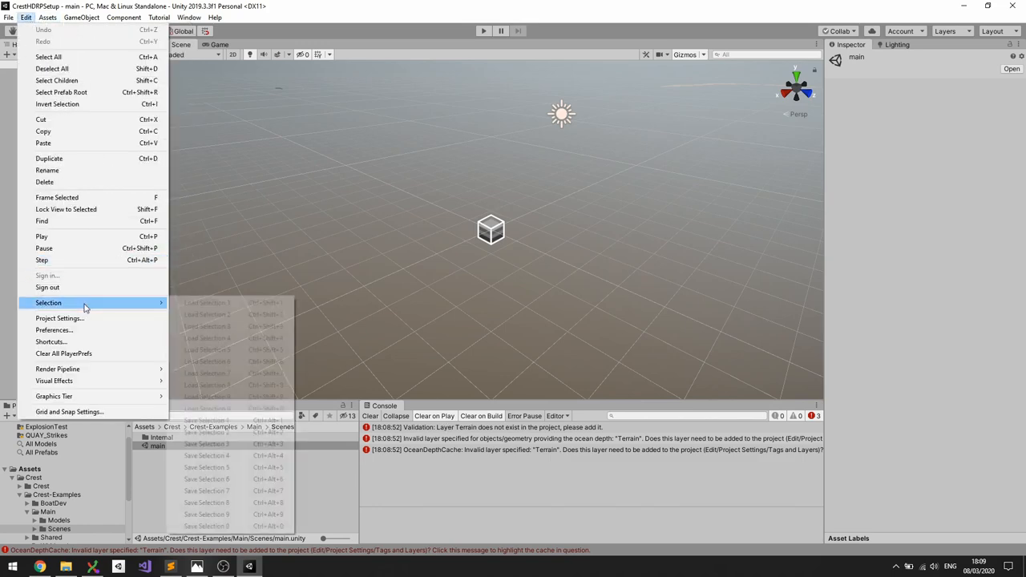
pyautogui.moveTo(61, 318)
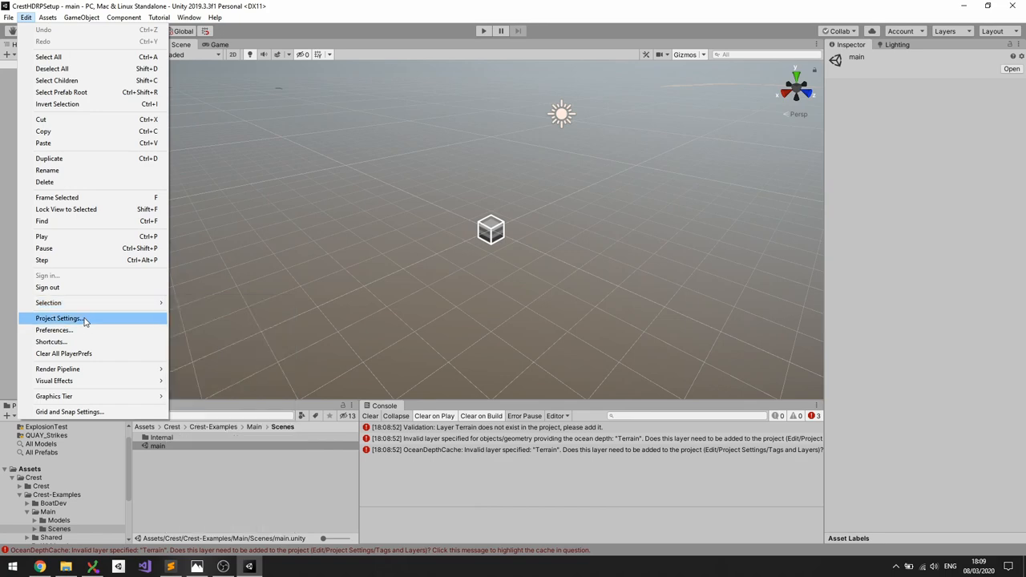
pyautogui.click(58, 318)
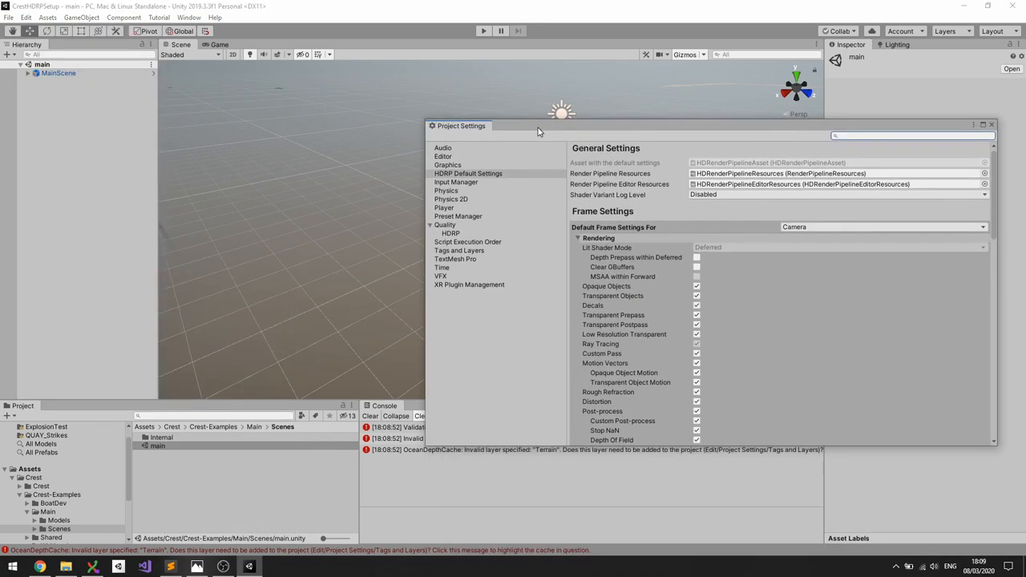
pyautogui.moveTo(455, 251)
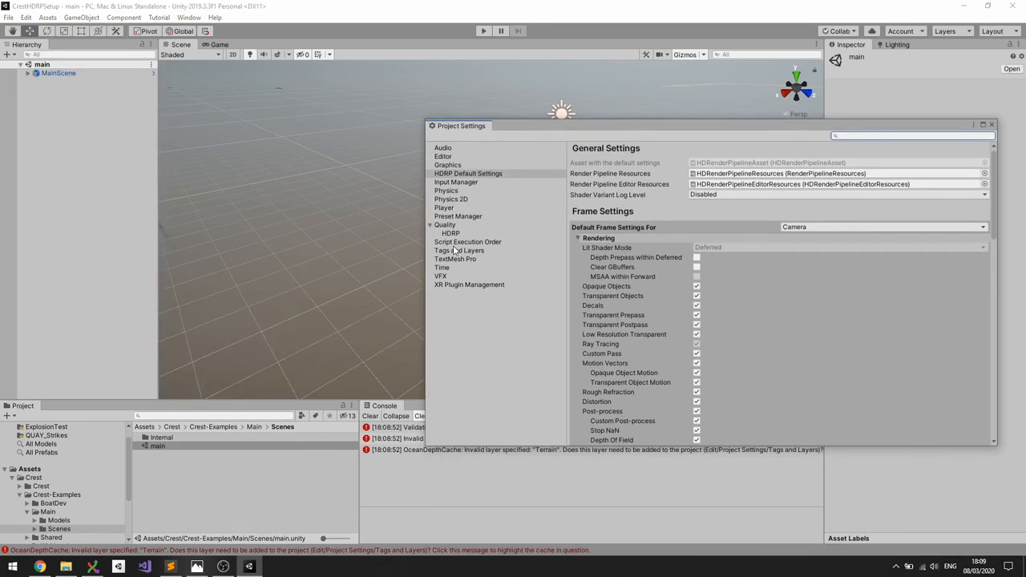
pyautogui.click(459, 250)
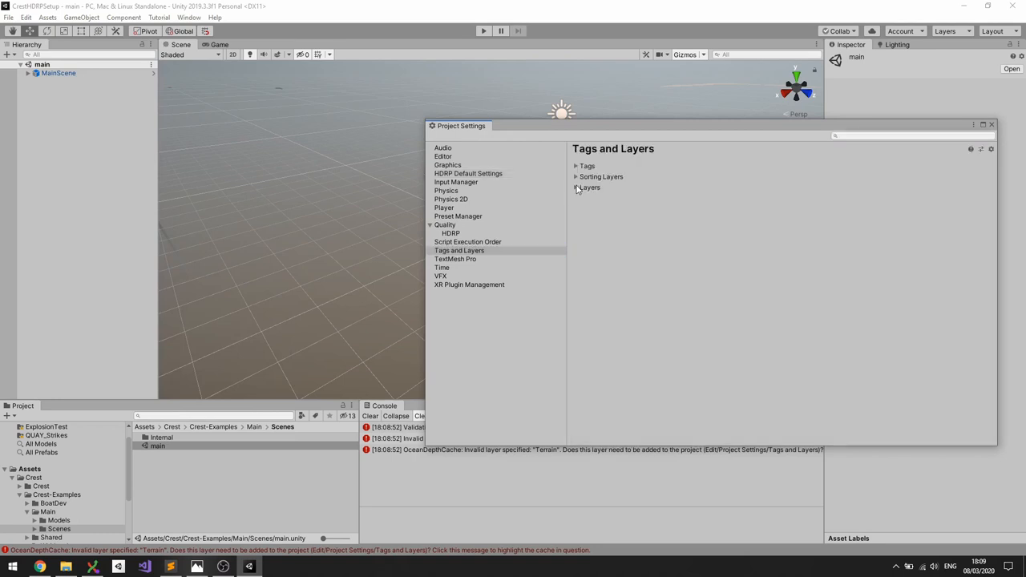
pyautogui.click(575, 186)
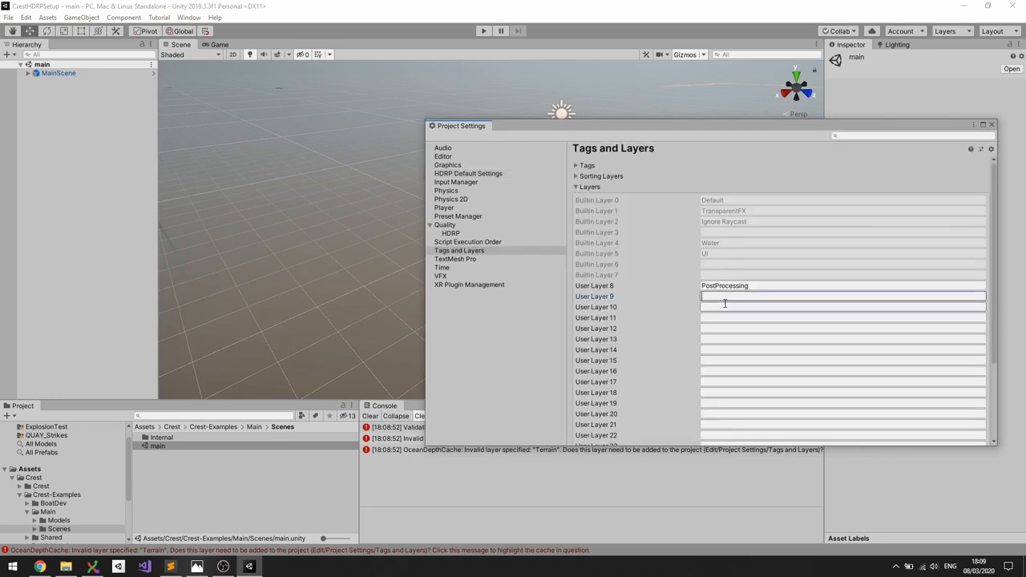
pyautogui.write('Terrain')
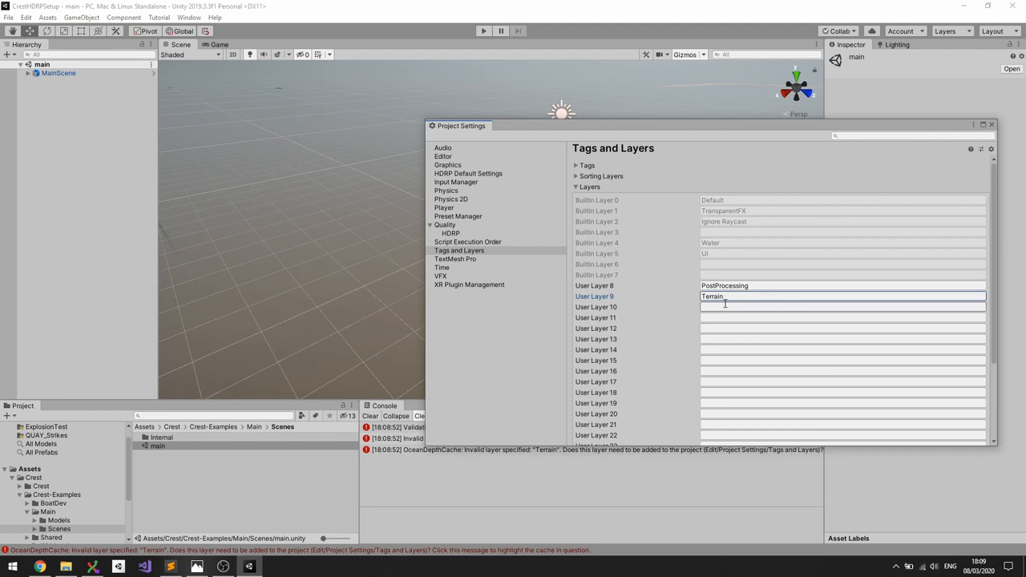
pyautogui.click(991, 125)
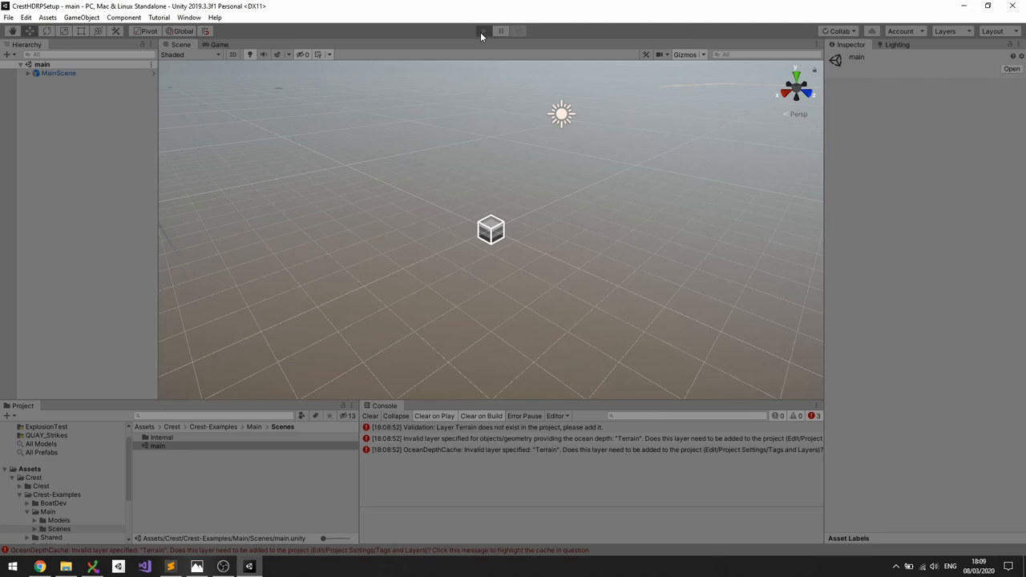
# - Play the Crest example ocean scene again, now free of Terrain layer errors
pyautogui.click(482, 30)
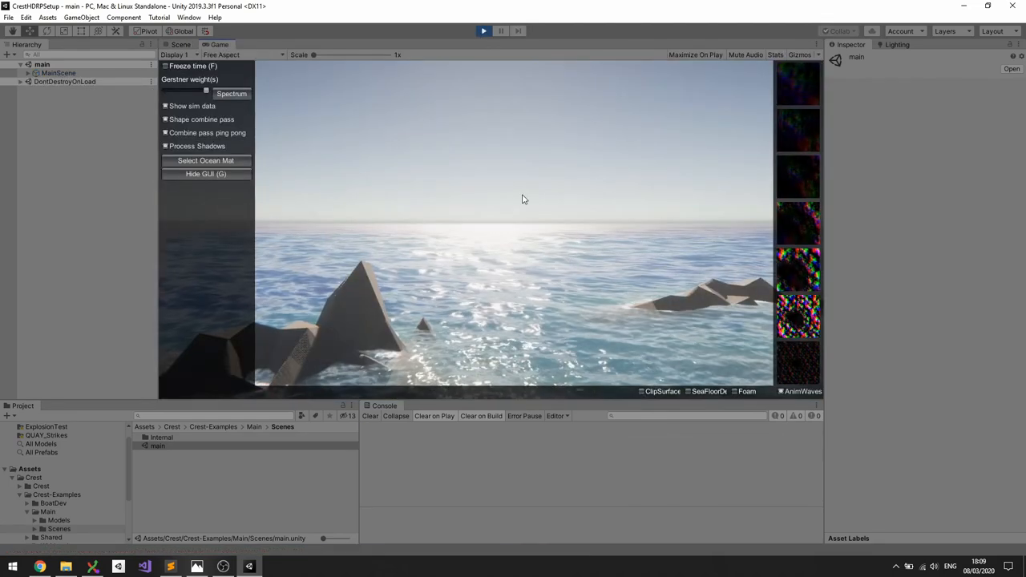
pyautogui.click(165, 106)
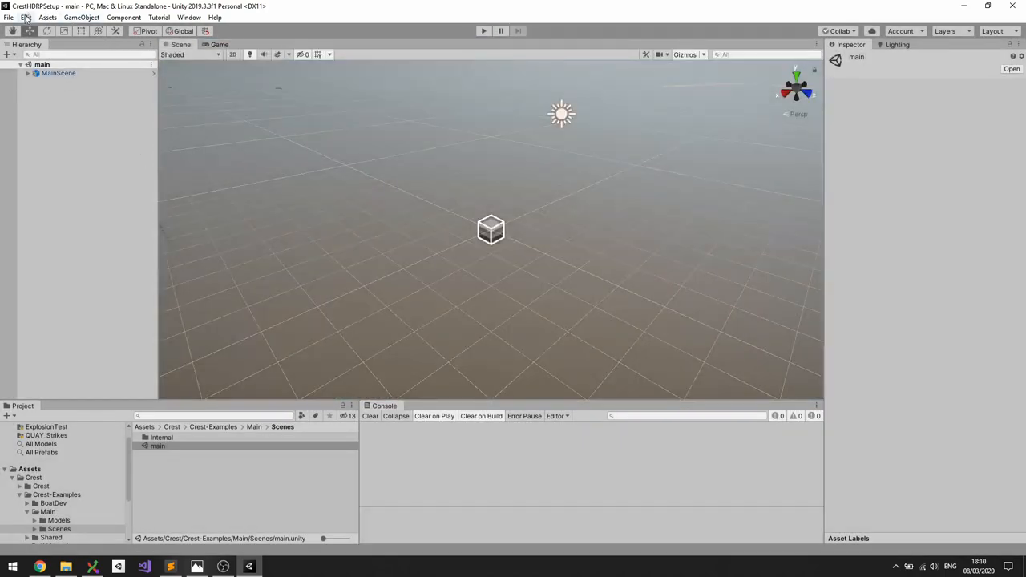
pyautogui.click(26, 16)
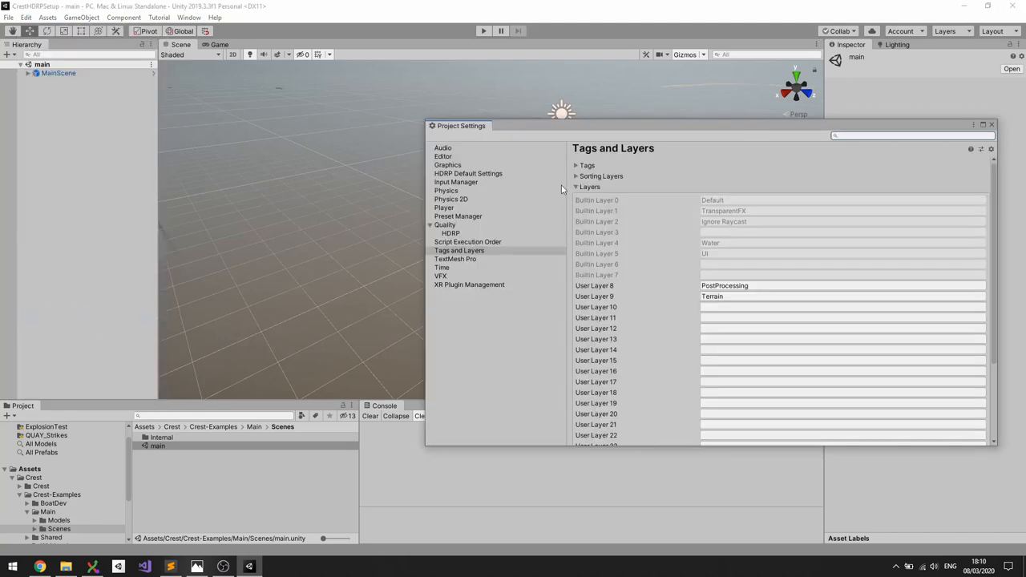
pyautogui.moveTo(455, 195)
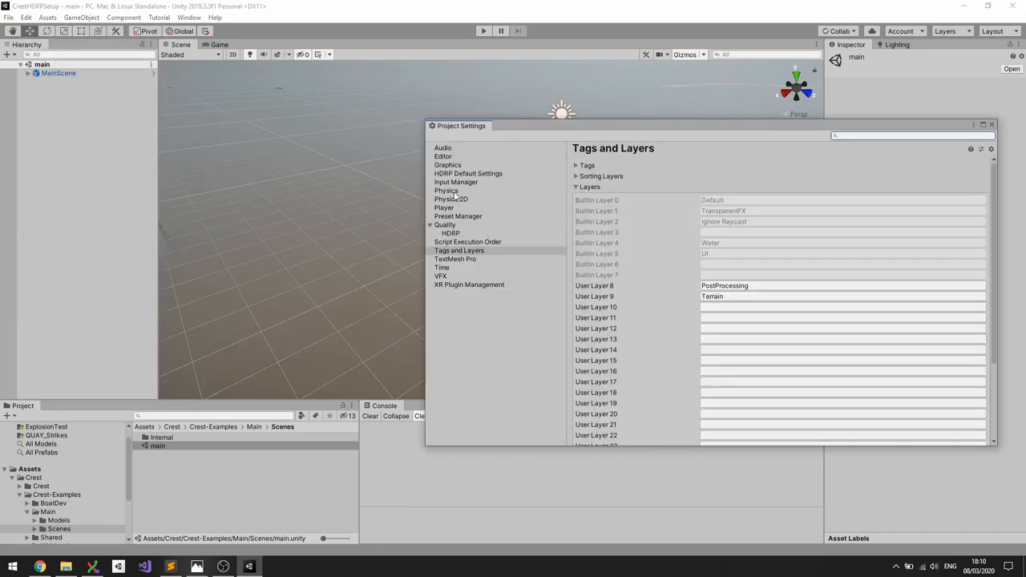
pyautogui.click(468, 173)
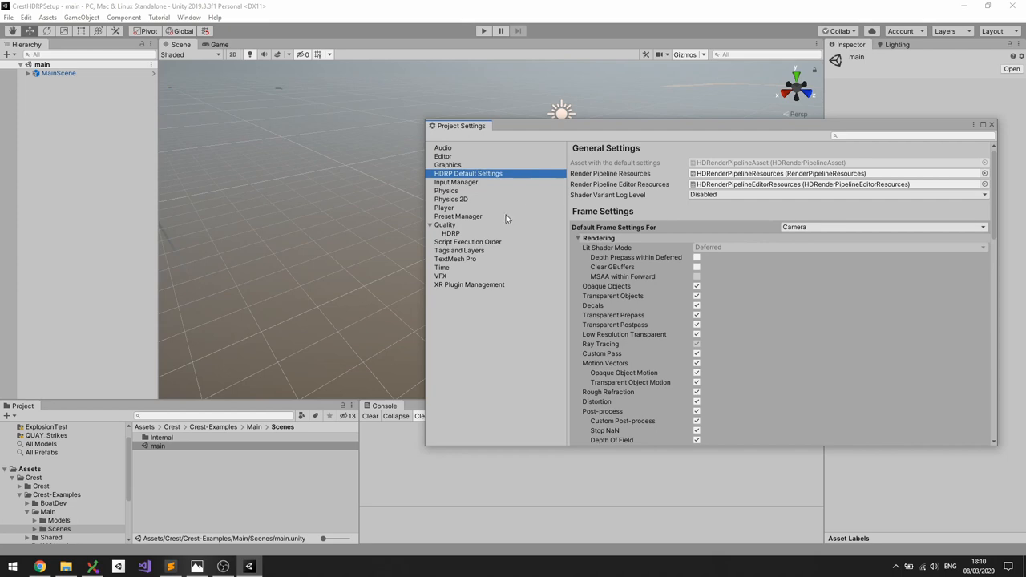
pyautogui.moveTo(451, 179)
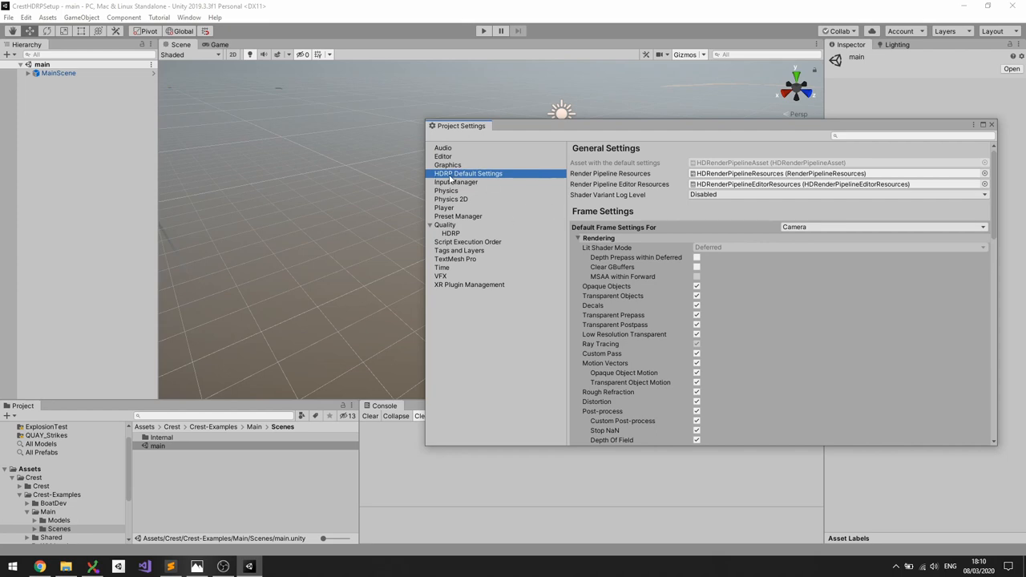
pyautogui.scroll(-3)
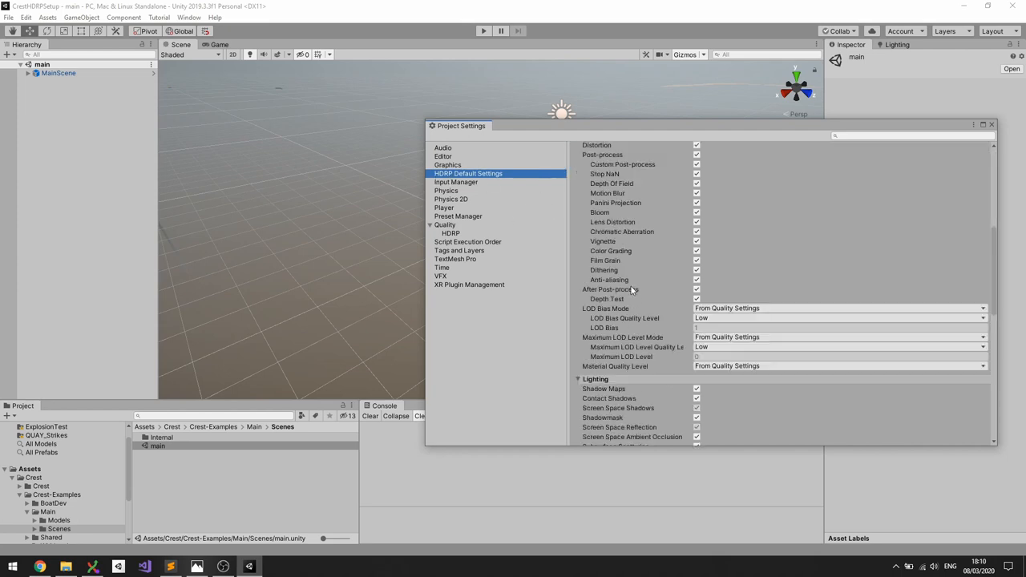
pyautogui.scroll(-3)
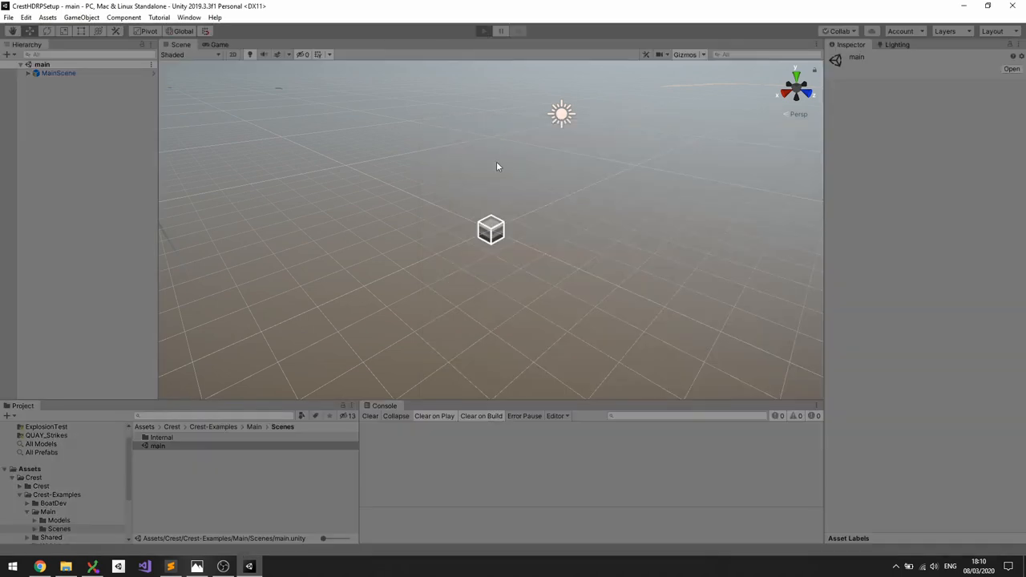
pyautogui.moveTo(493, 177)
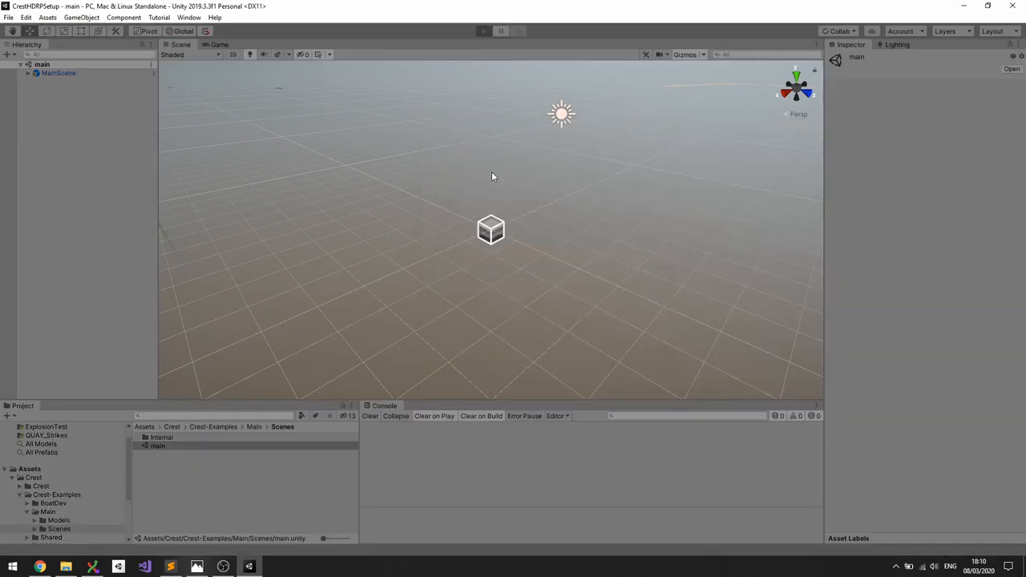
pyautogui.click(485, 30)
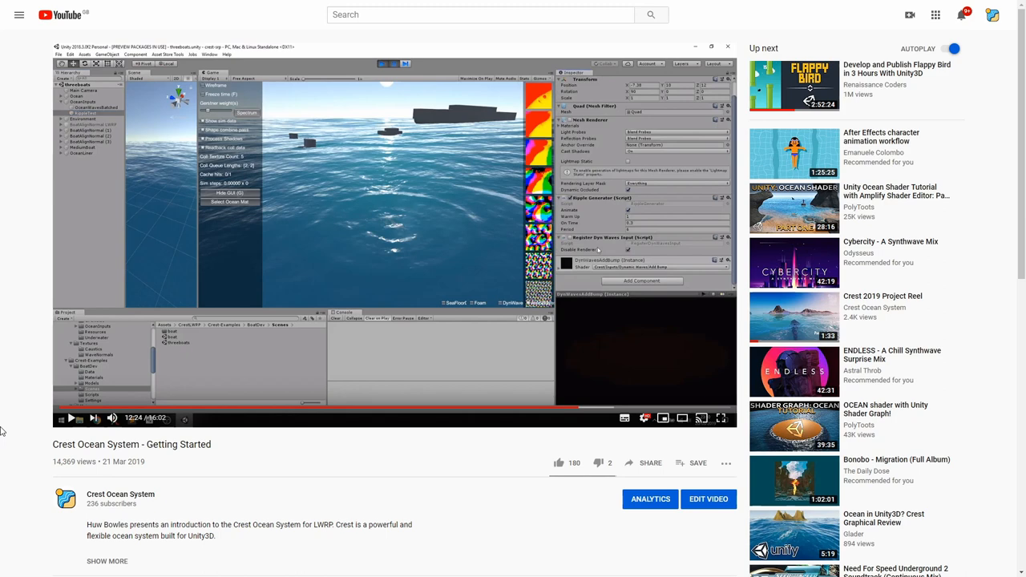
pyautogui.moveTo(24, 409)
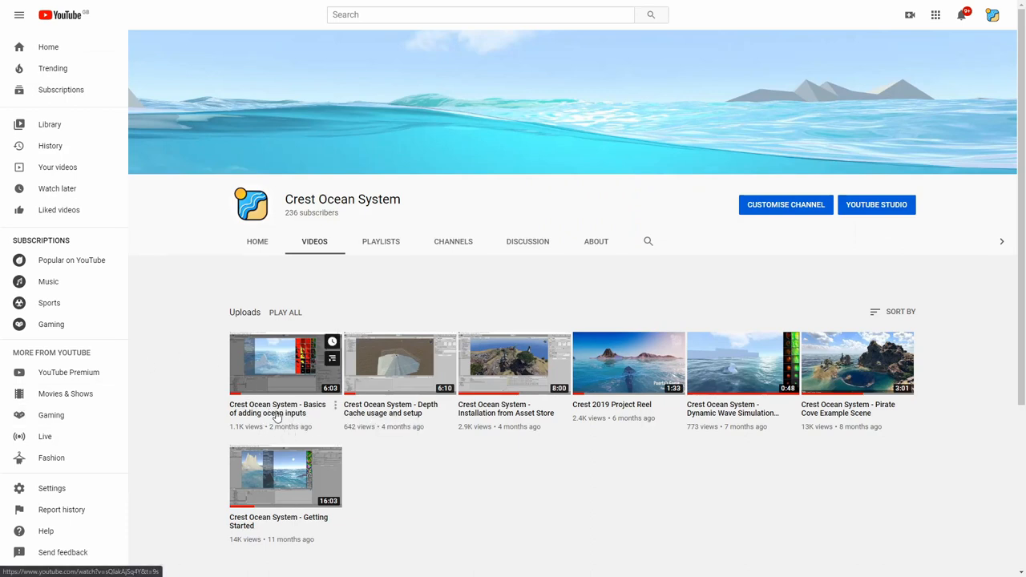
pyautogui.moveTo(276, 409)
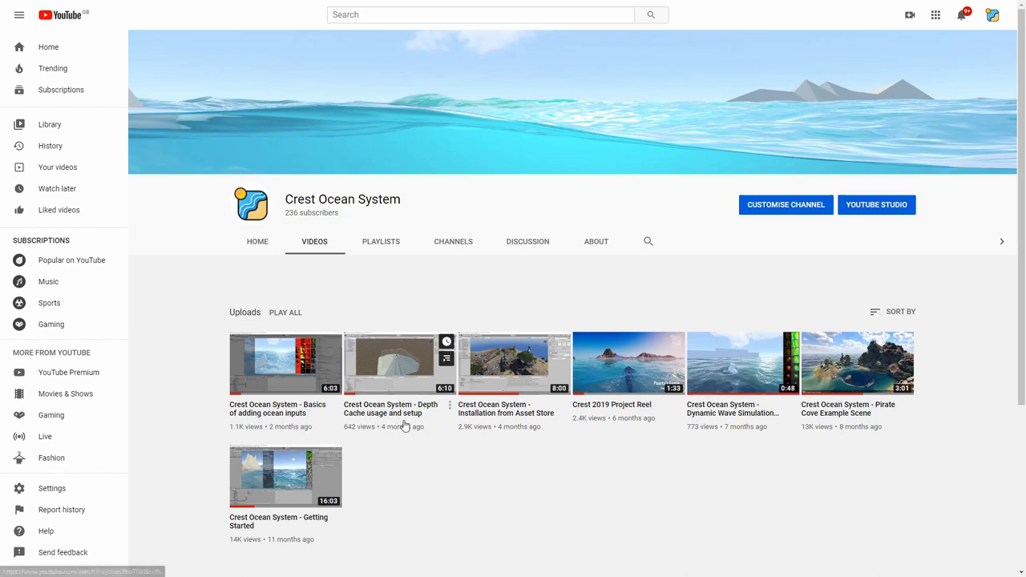
pyautogui.moveTo(400, 476)
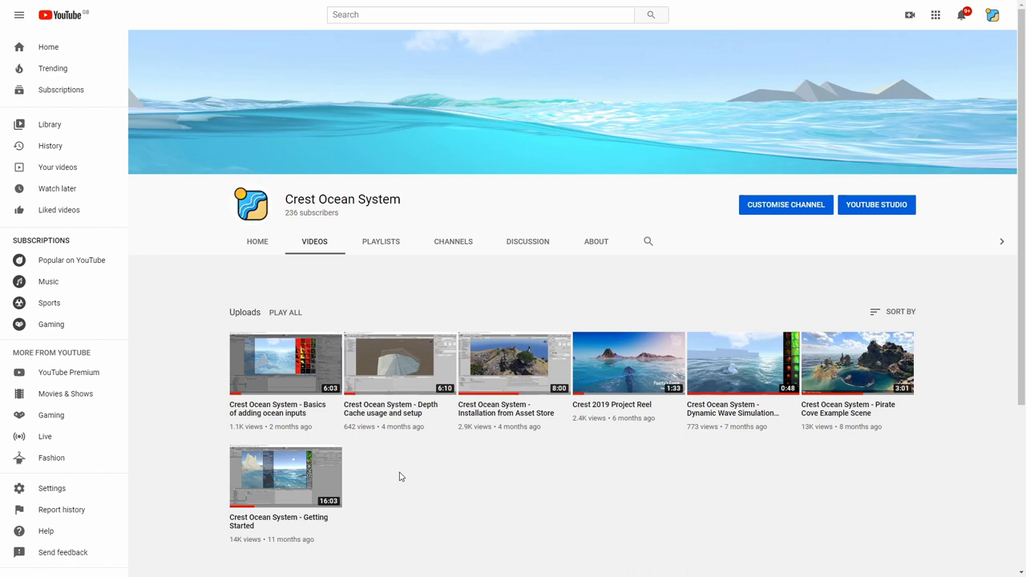
pyautogui.moveTo(433, 481)
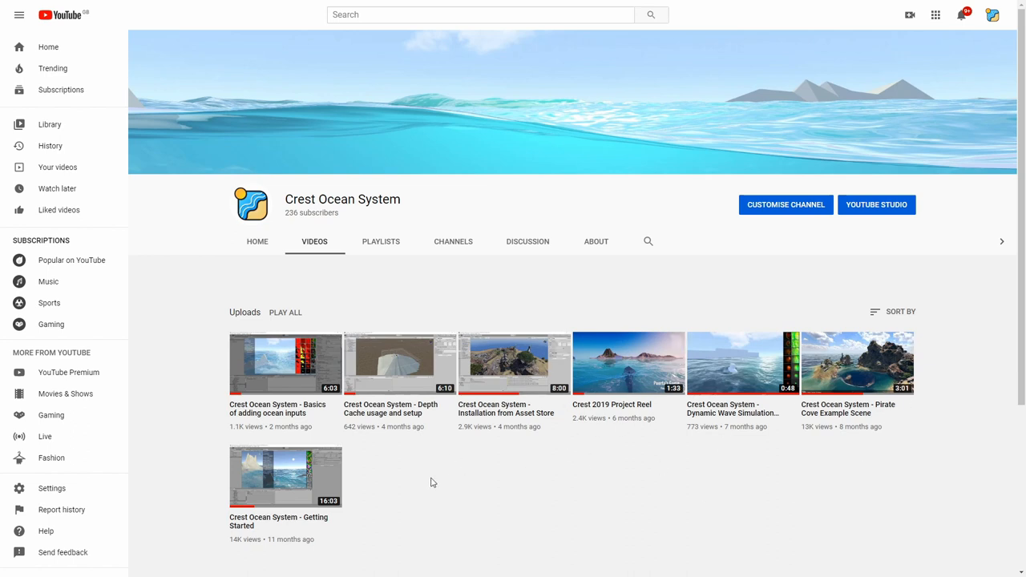
pyautogui.moveTo(487, 500)
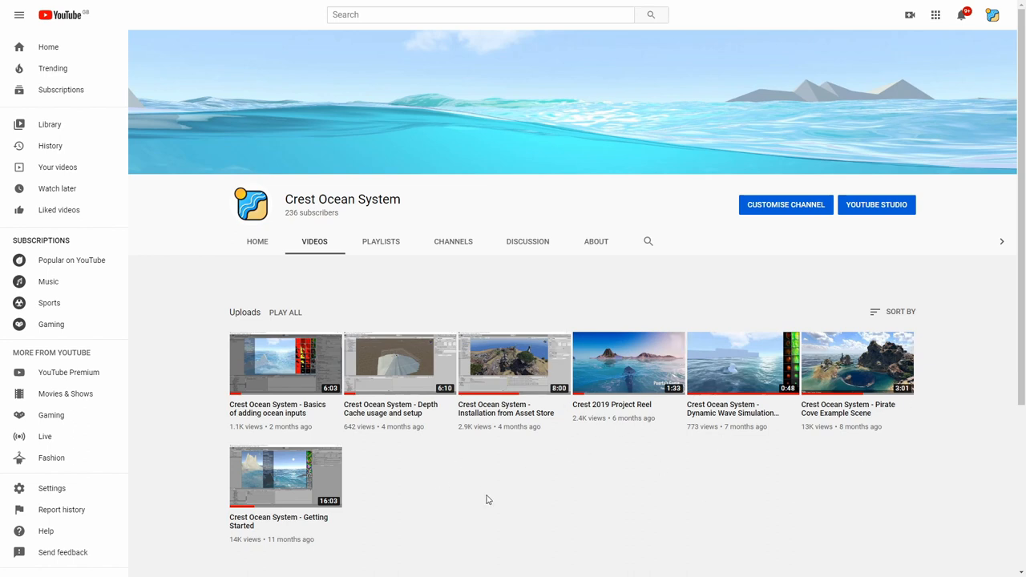